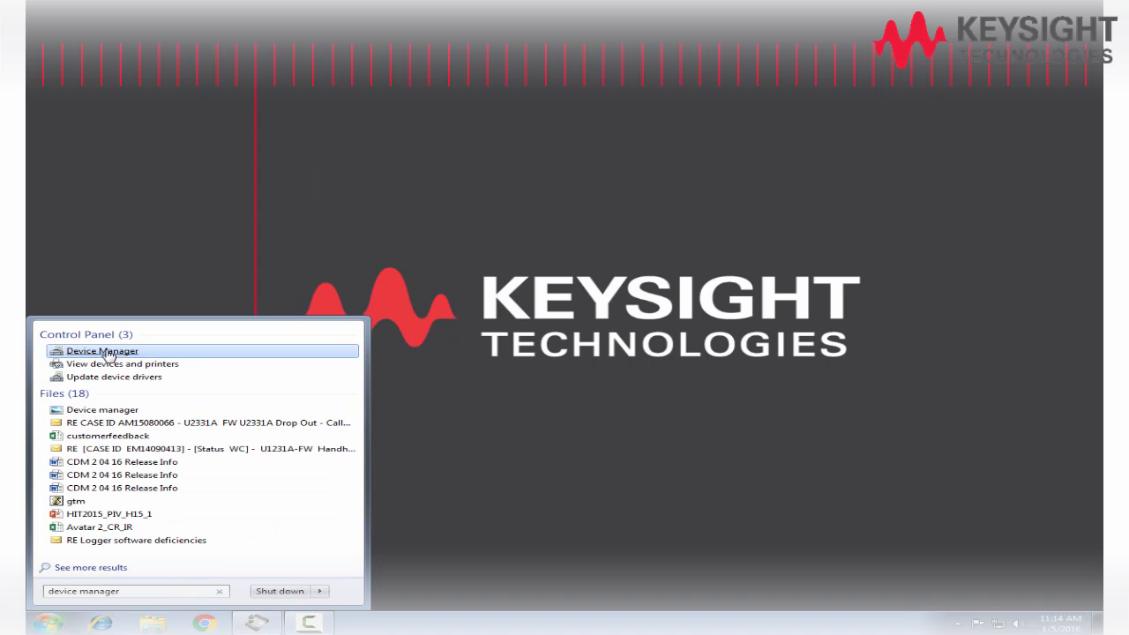
Check in Device Manager that COM1 uses 9600 baud, 8 data bits, no parity, 1 stop bit, Xon/Xoff.
click(102, 351)
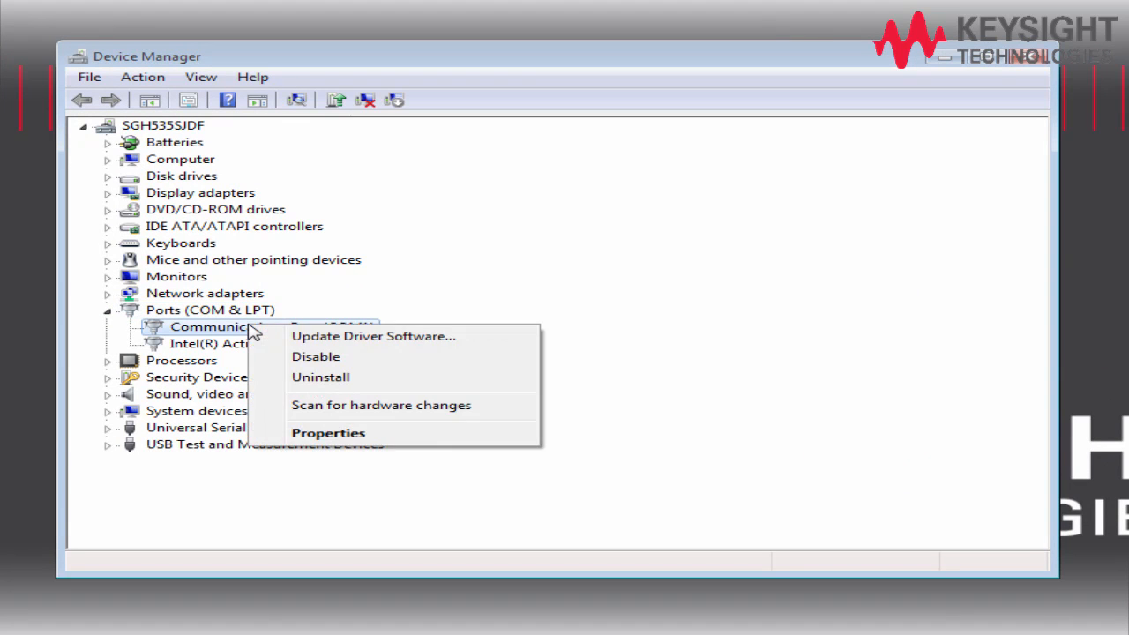
click(328, 432)
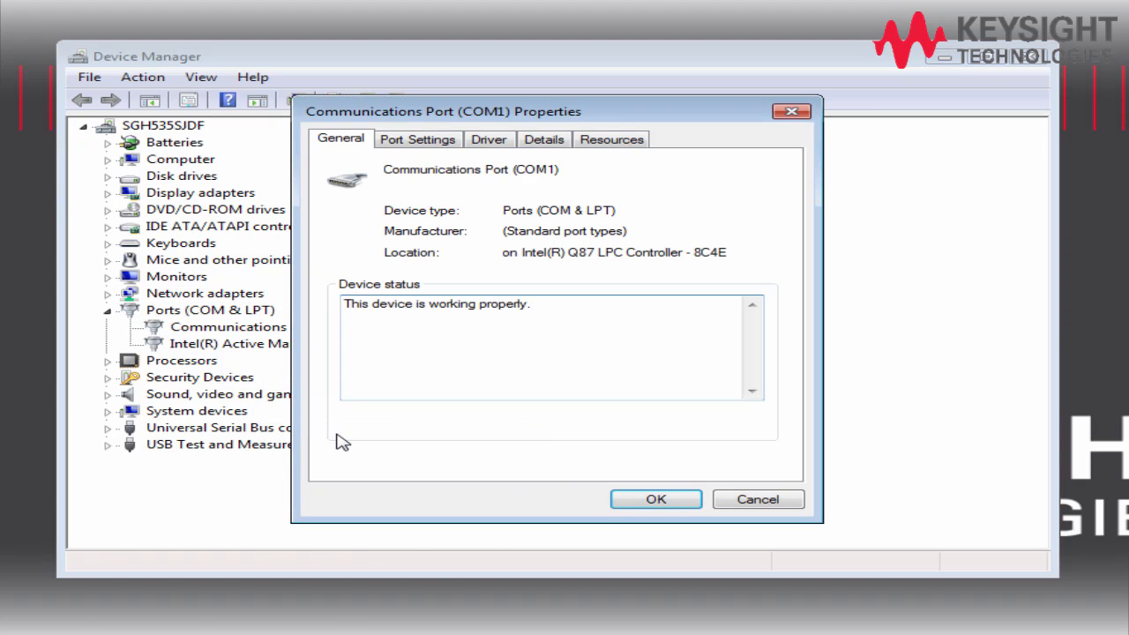
click(417, 139)
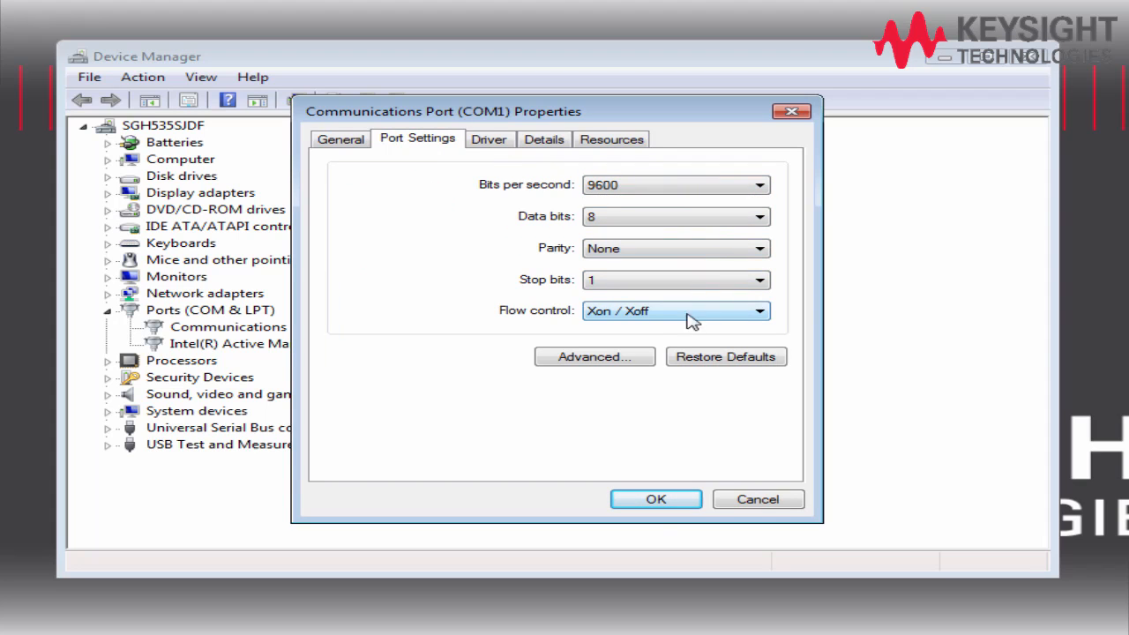
click(656, 498)
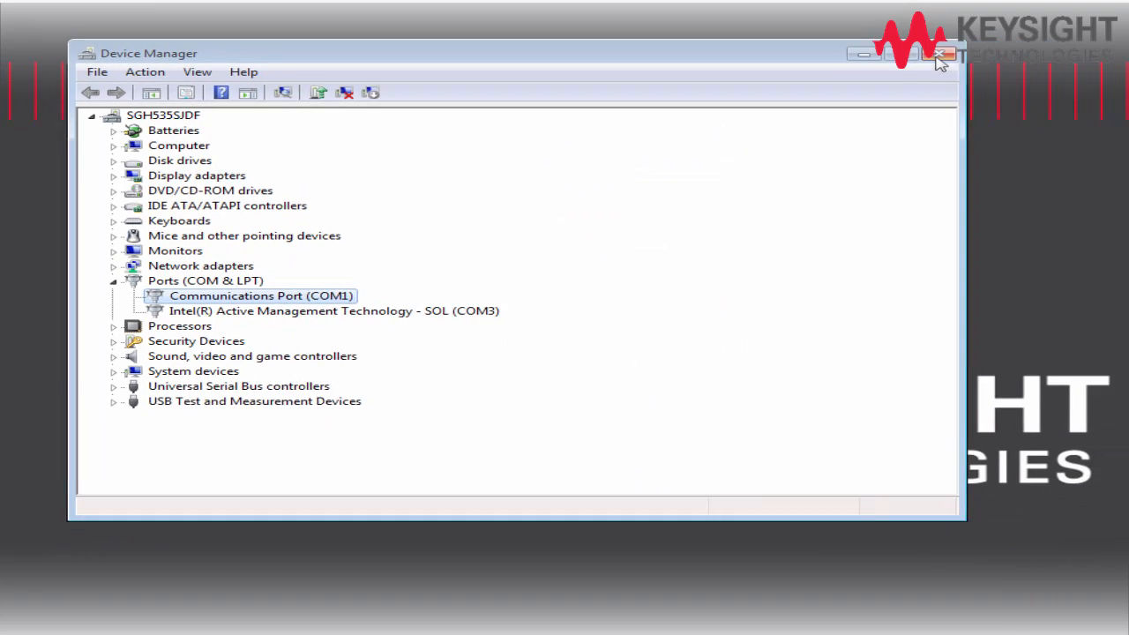
Manually add a serial instrument on ASRL1 in Connection Expert with Auto-Identify left on.
click(945, 53)
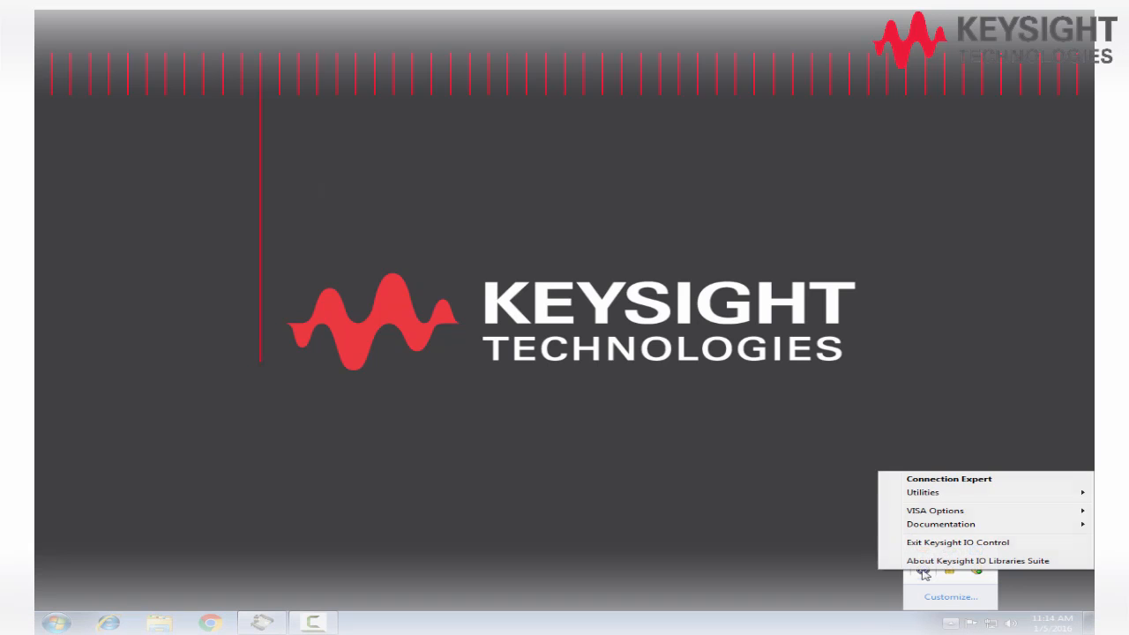
click(950, 479)
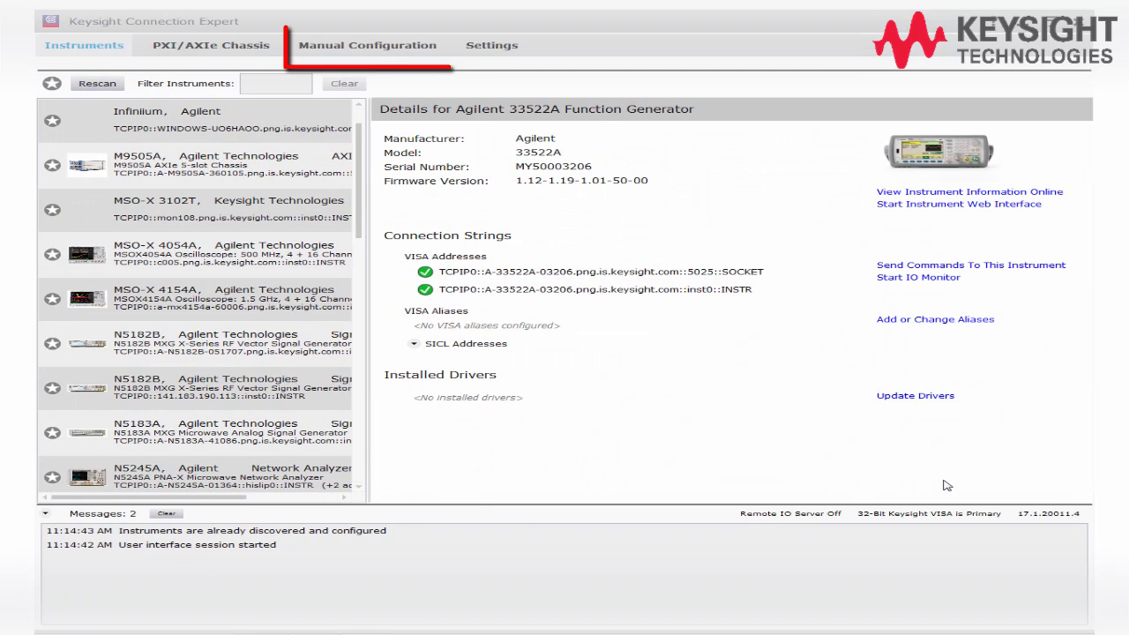
click(367, 45)
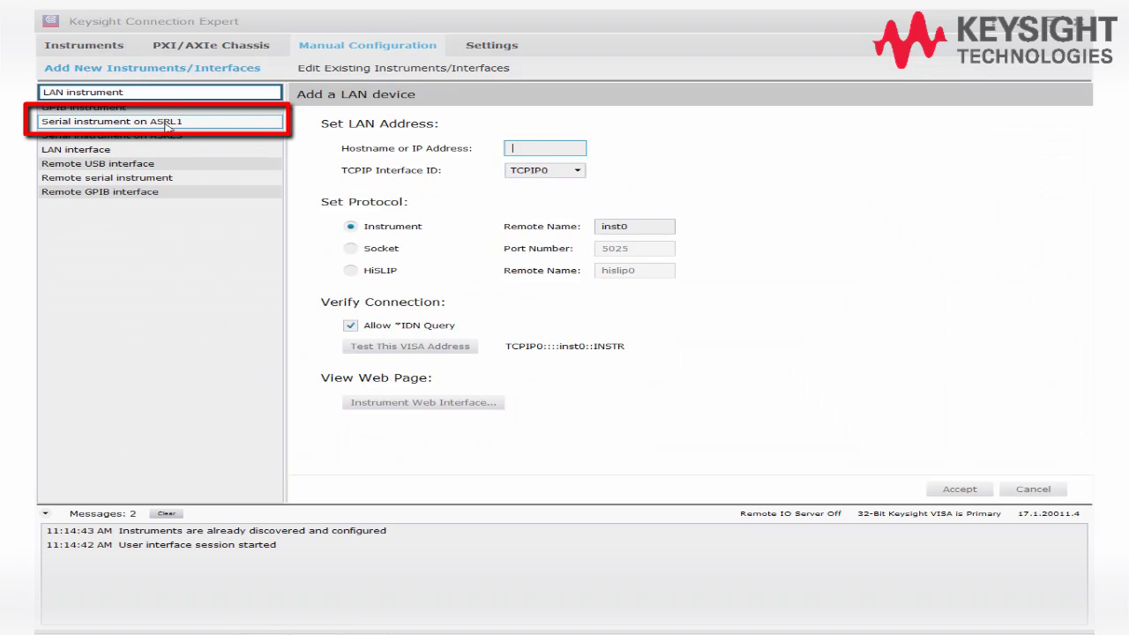
click(161, 121)
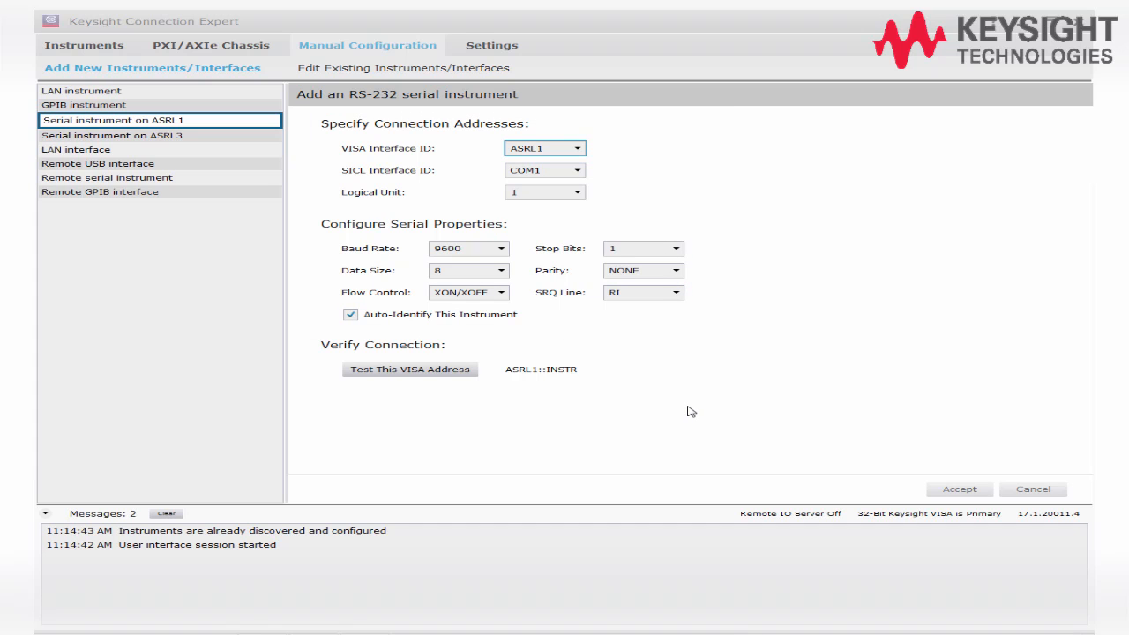
click(351, 314)
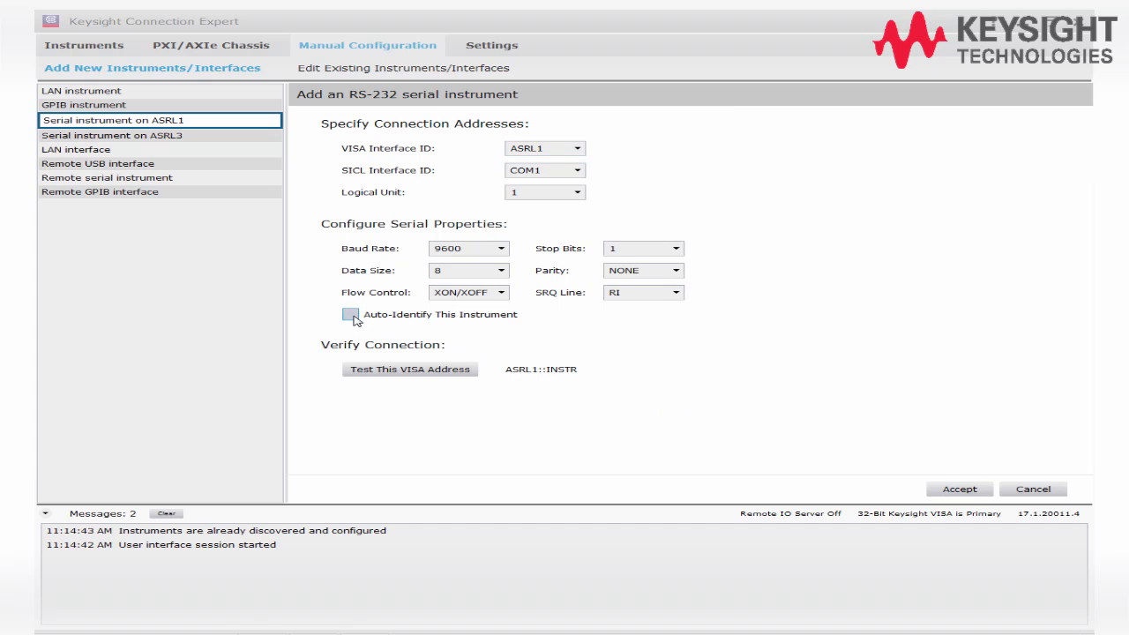
click(352, 314)
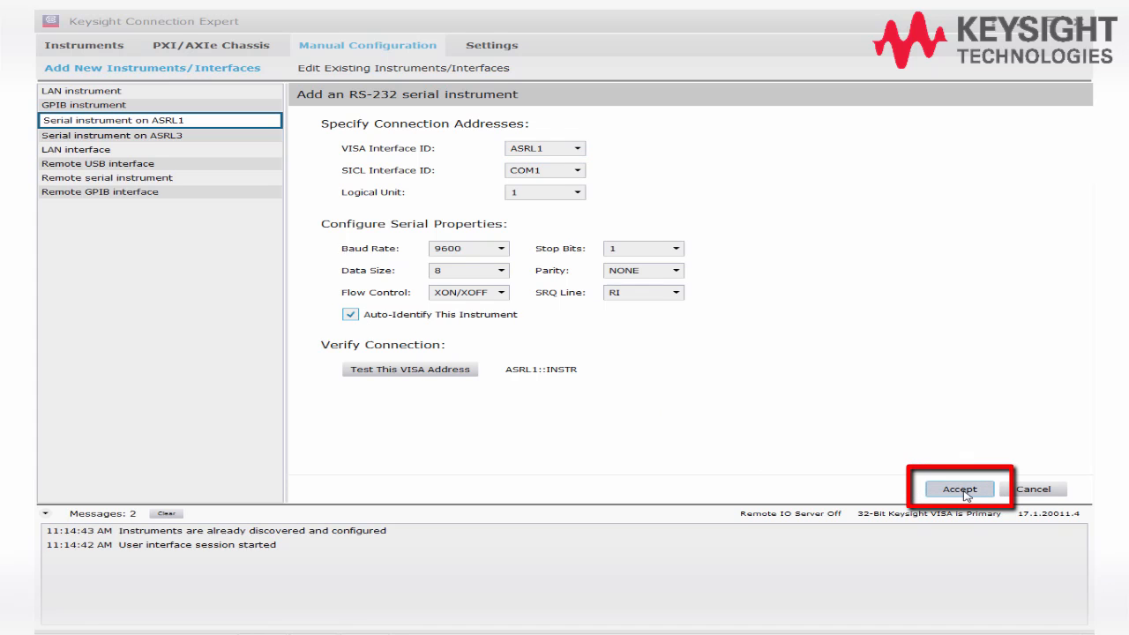
click(960, 489)
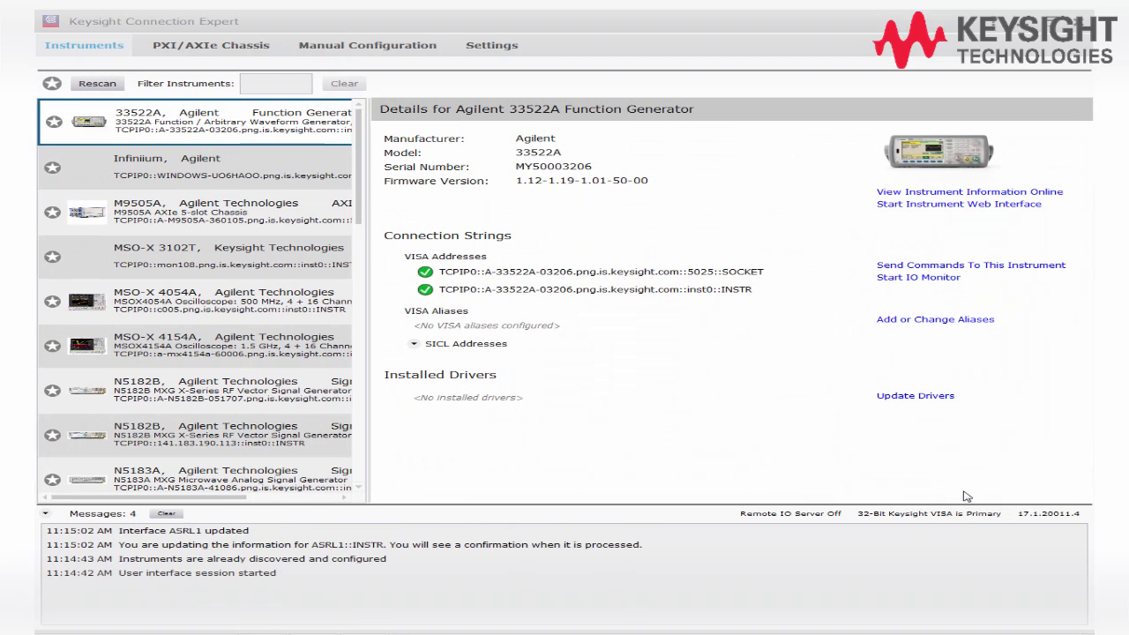
Send *IDN? to the 34970A and read the reply HEWLETT-PACKARD,34970A,0,11-1-2.
click(203, 166)
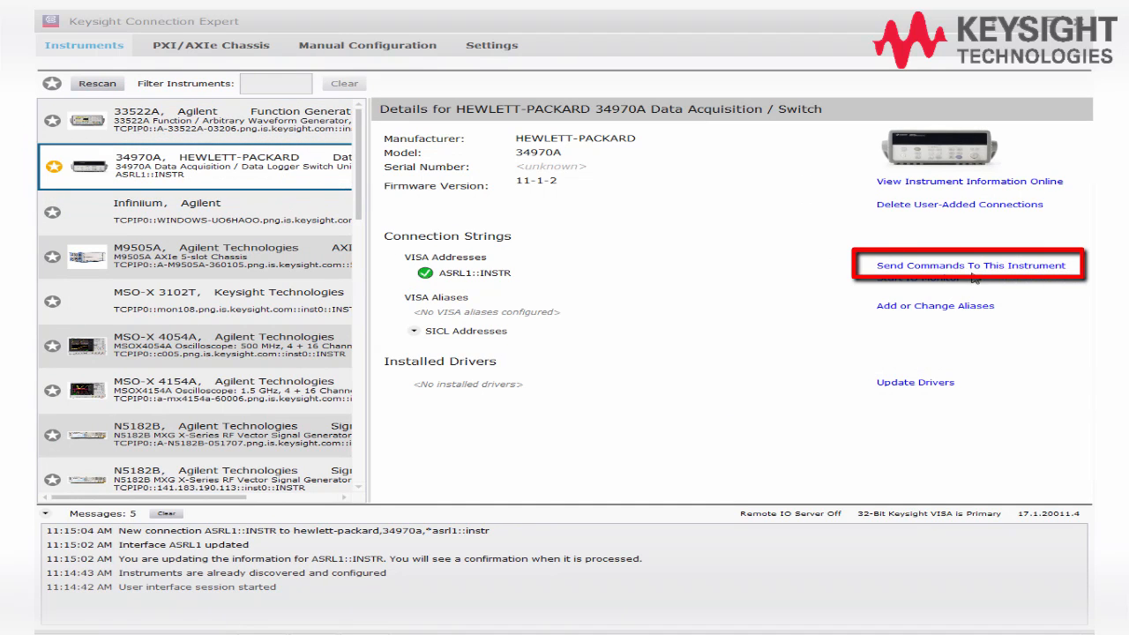
click(969, 265)
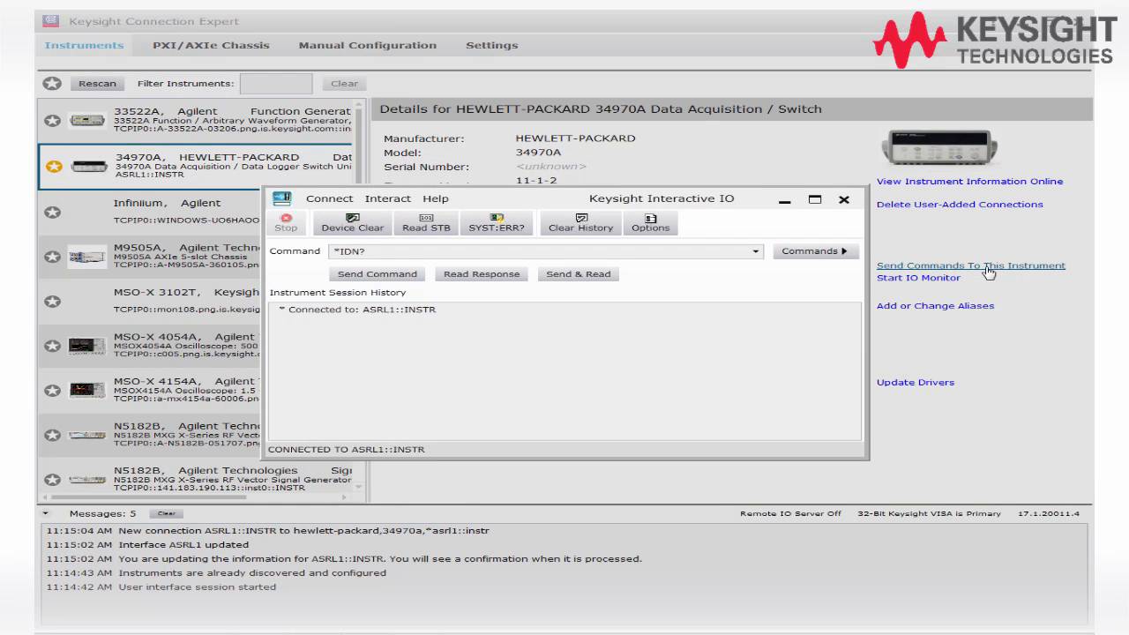
click(578, 273)
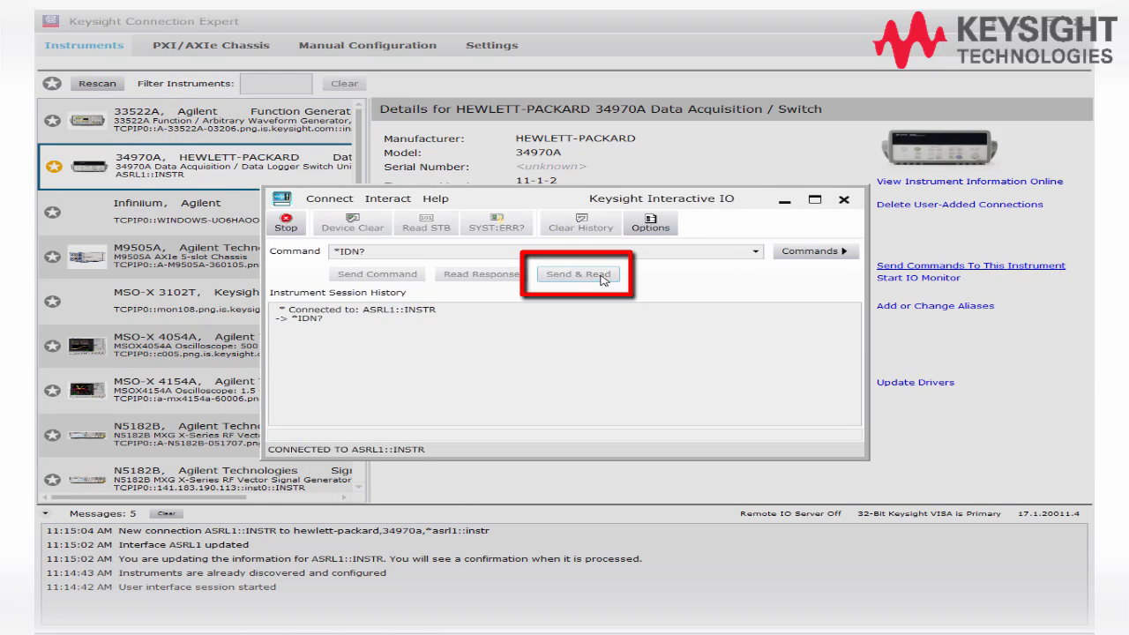
click(578, 273)
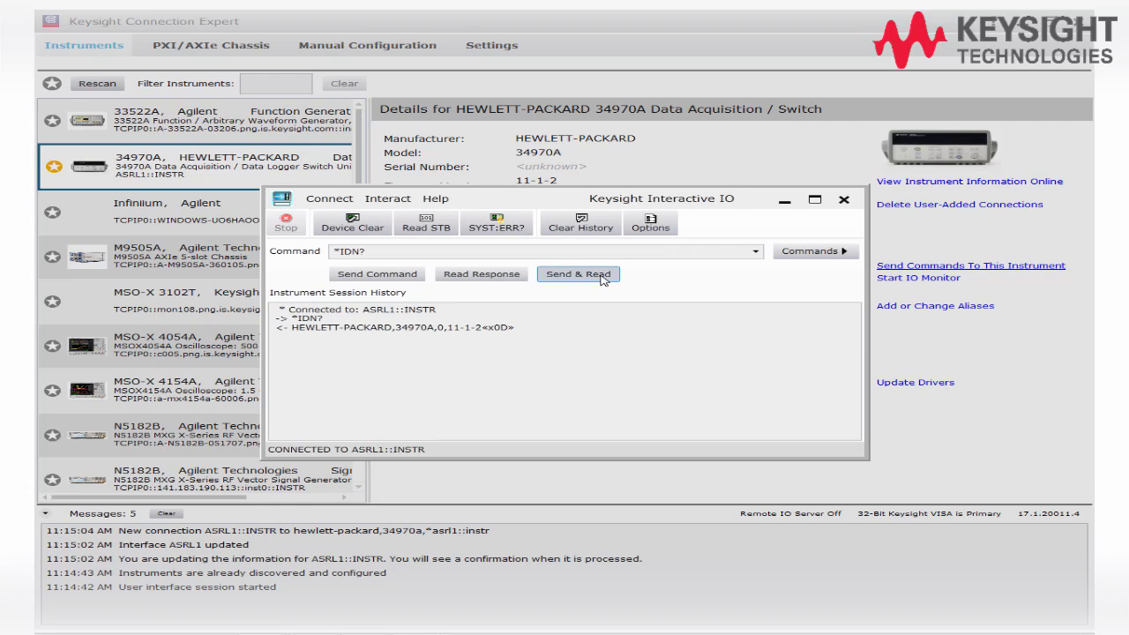
click(578, 274)
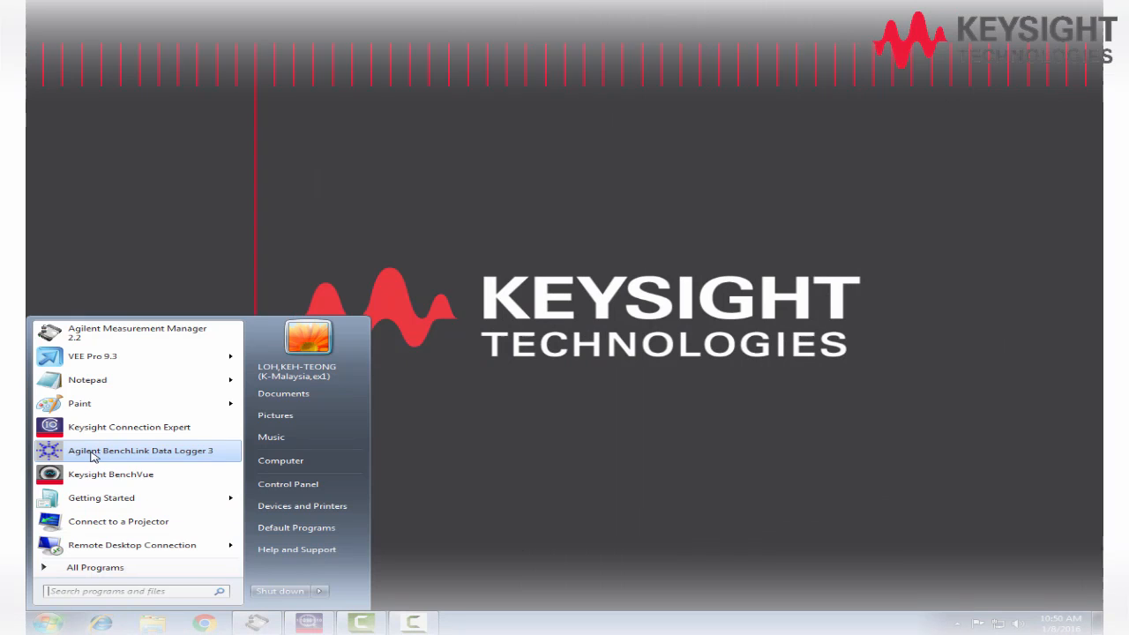
Launch BenchLink Data Logger 3, find the 34970A on ASRL1::INSTR and connect it.
click(138, 450)
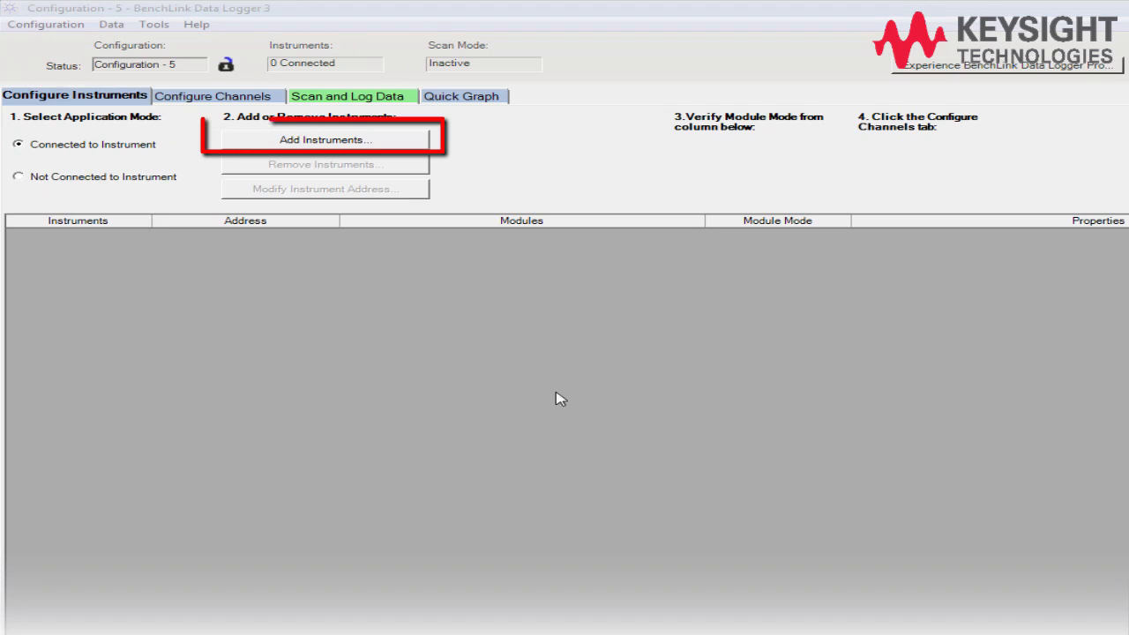
click(325, 139)
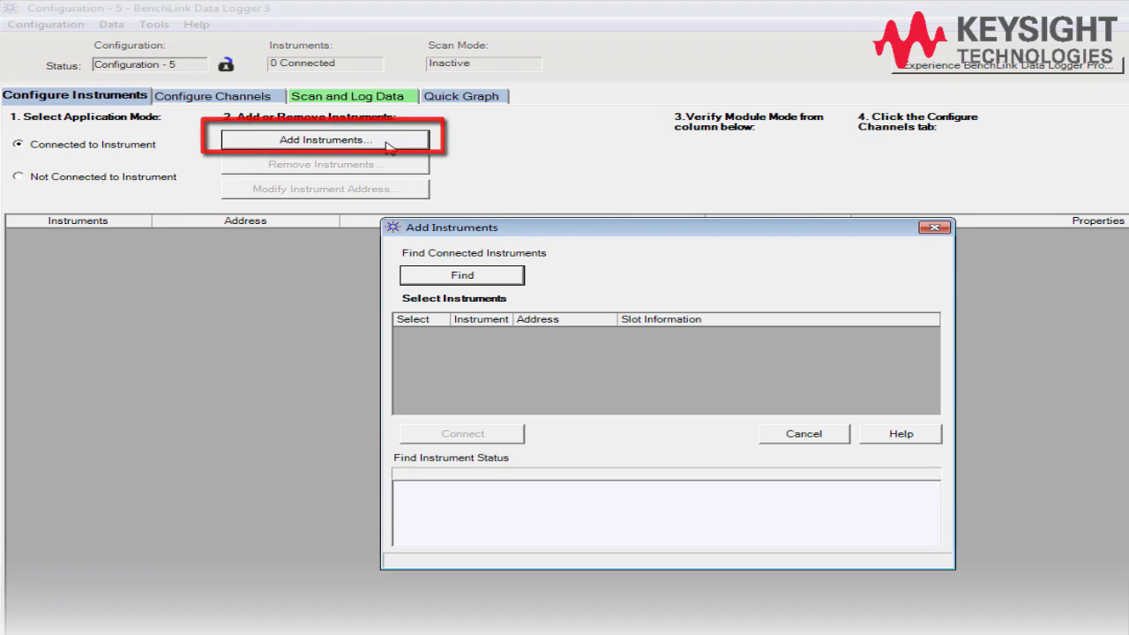
click(461, 275)
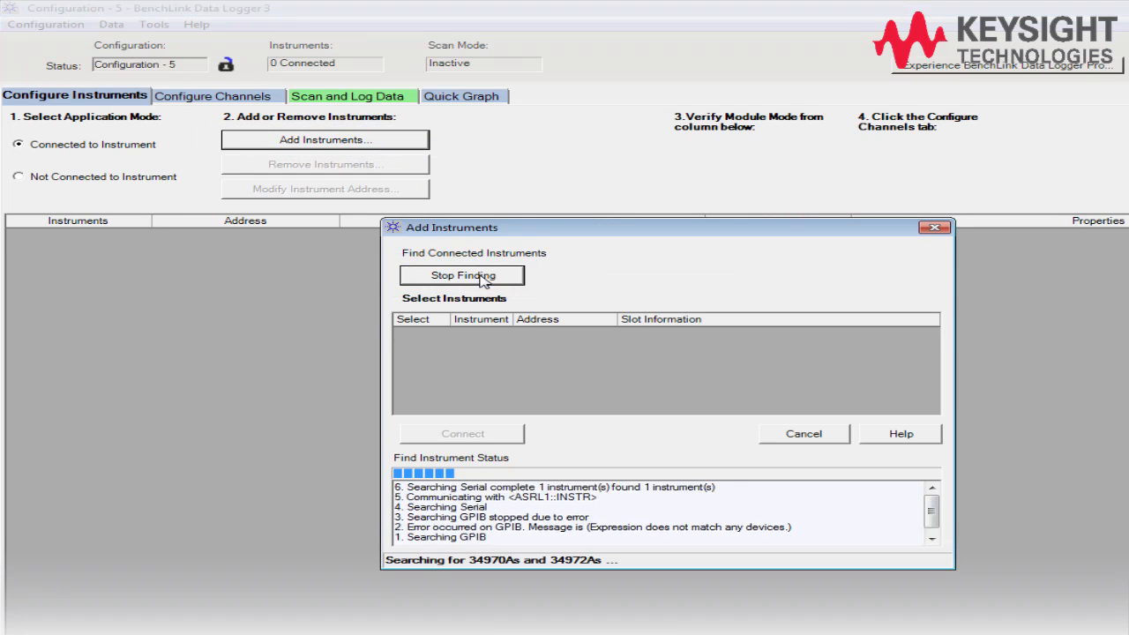
click(462, 275)
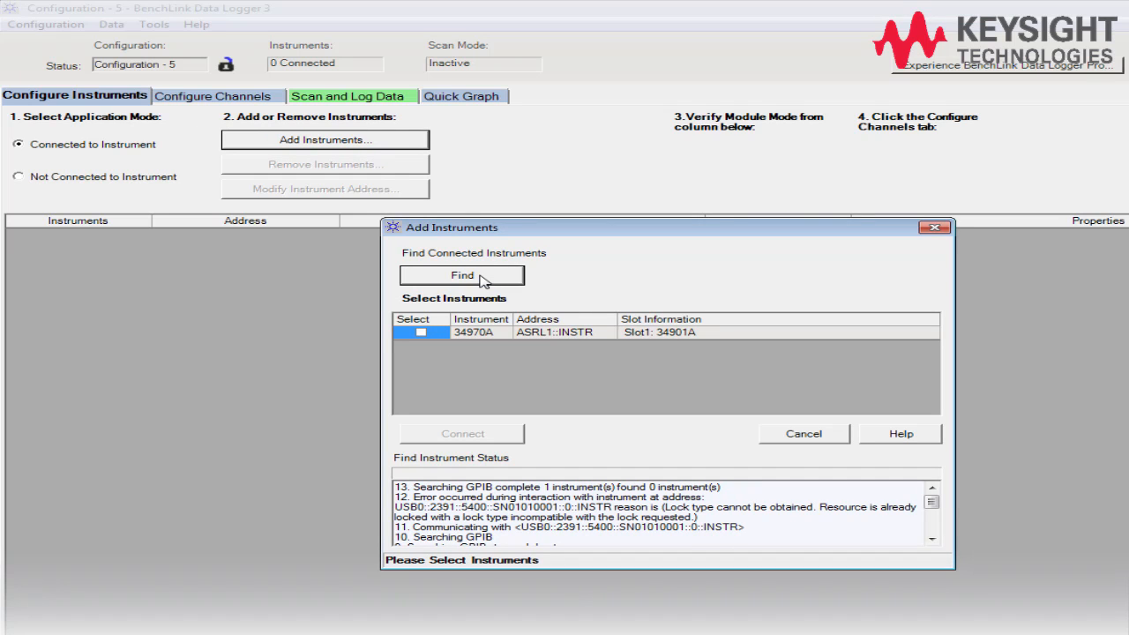
click(421, 331)
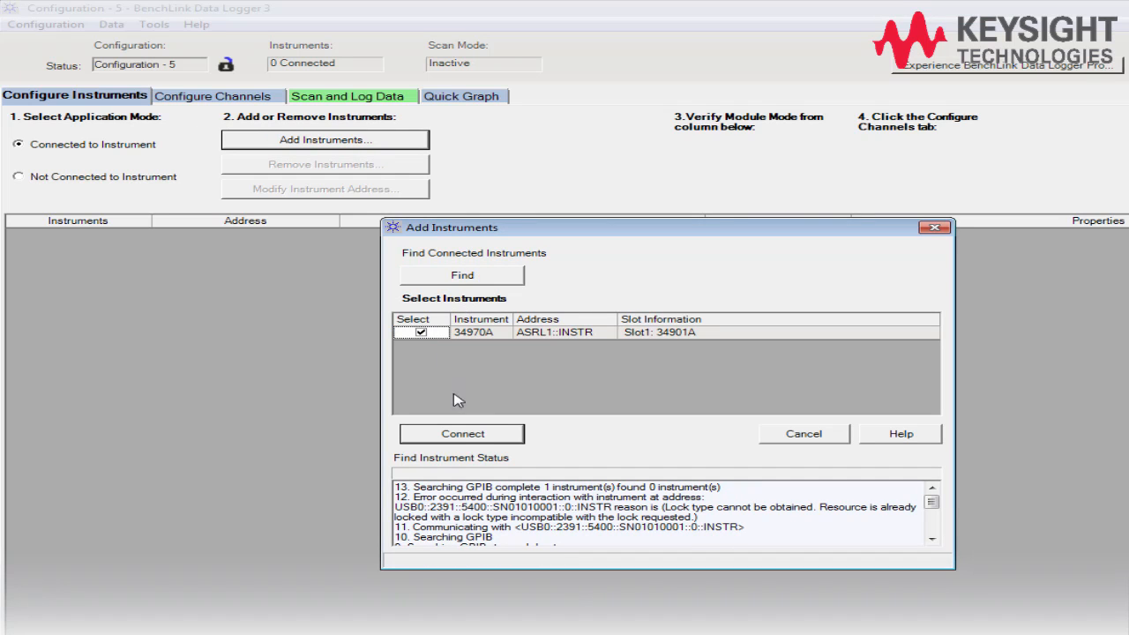
click(462, 433)
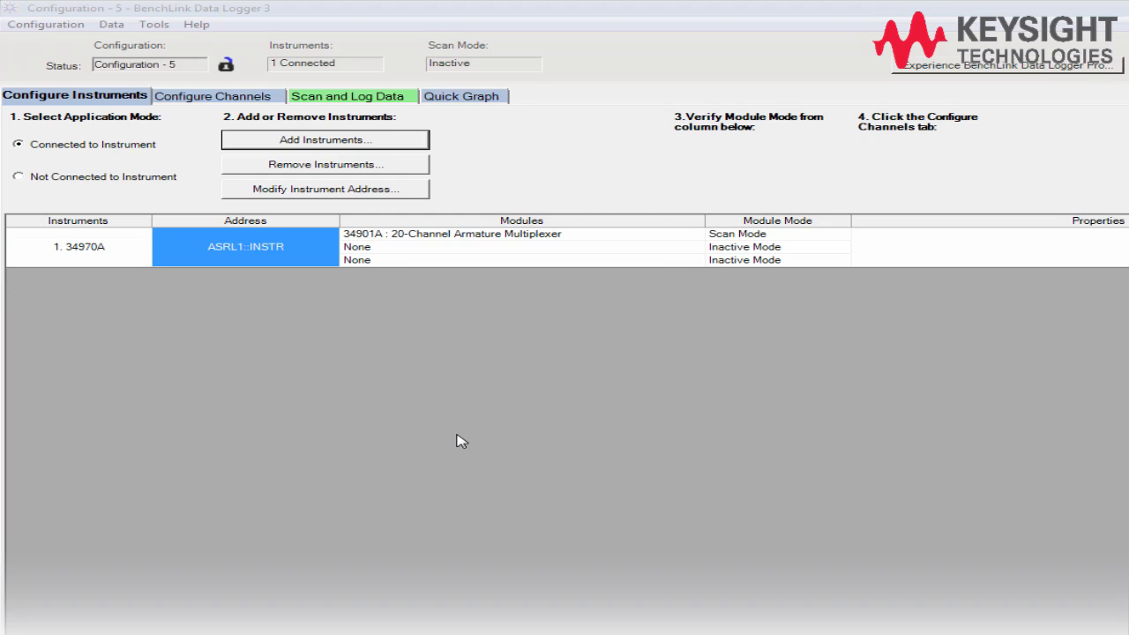
Enable Scan for channels 101–105 and start the scan from Scan and Log Data.
click(215, 96)
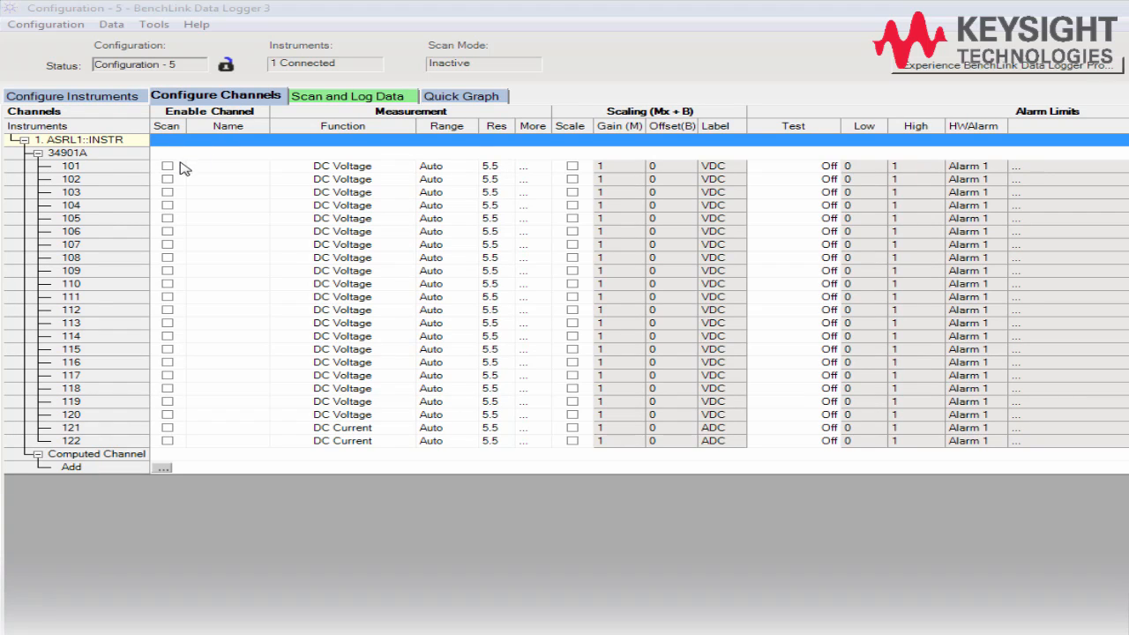
click(167, 193)
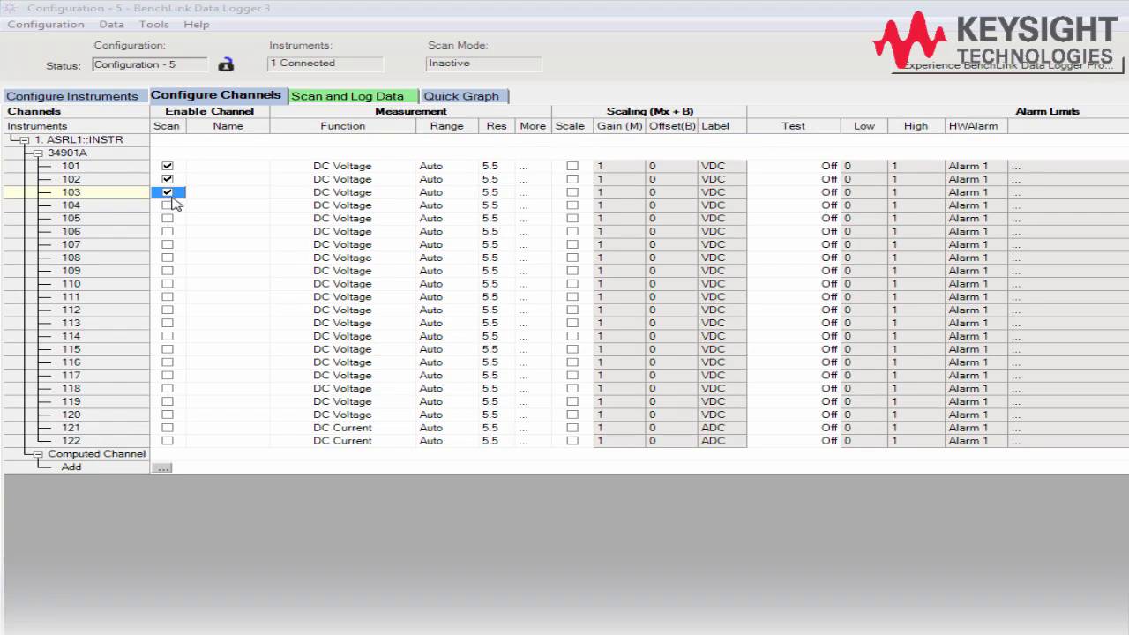
click(167, 218)
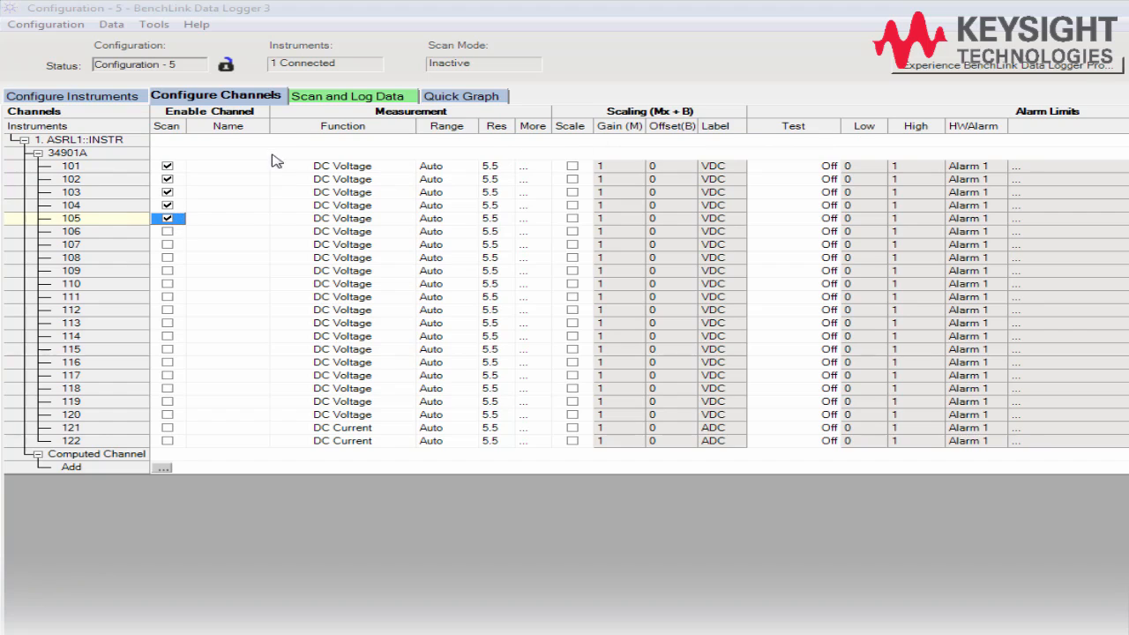
click(350, 95)
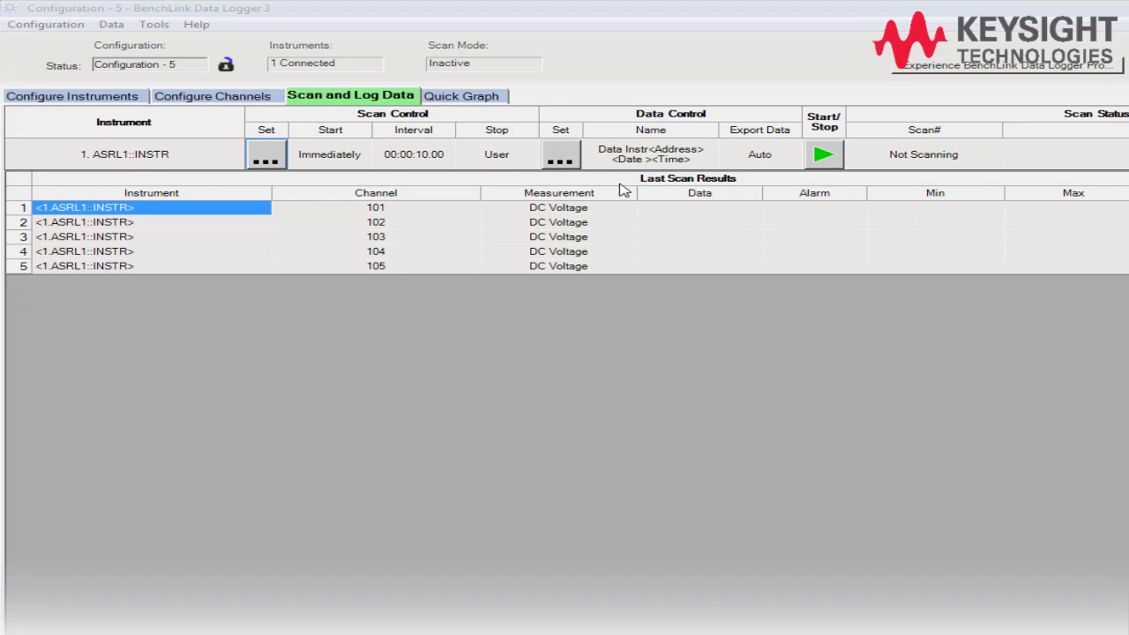
click(823, 155)
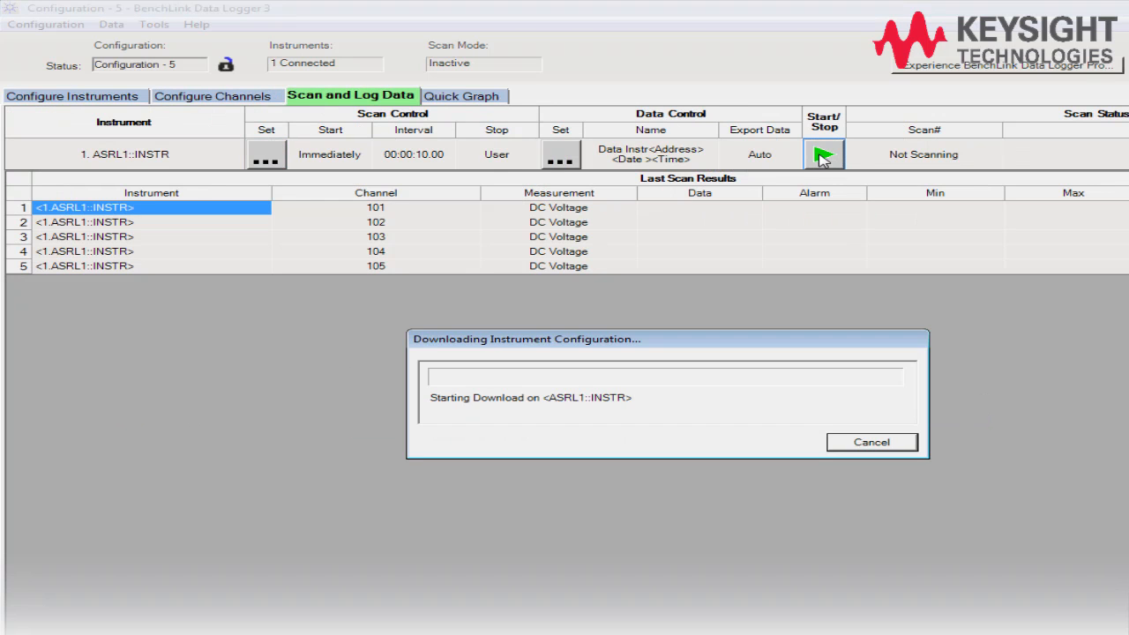